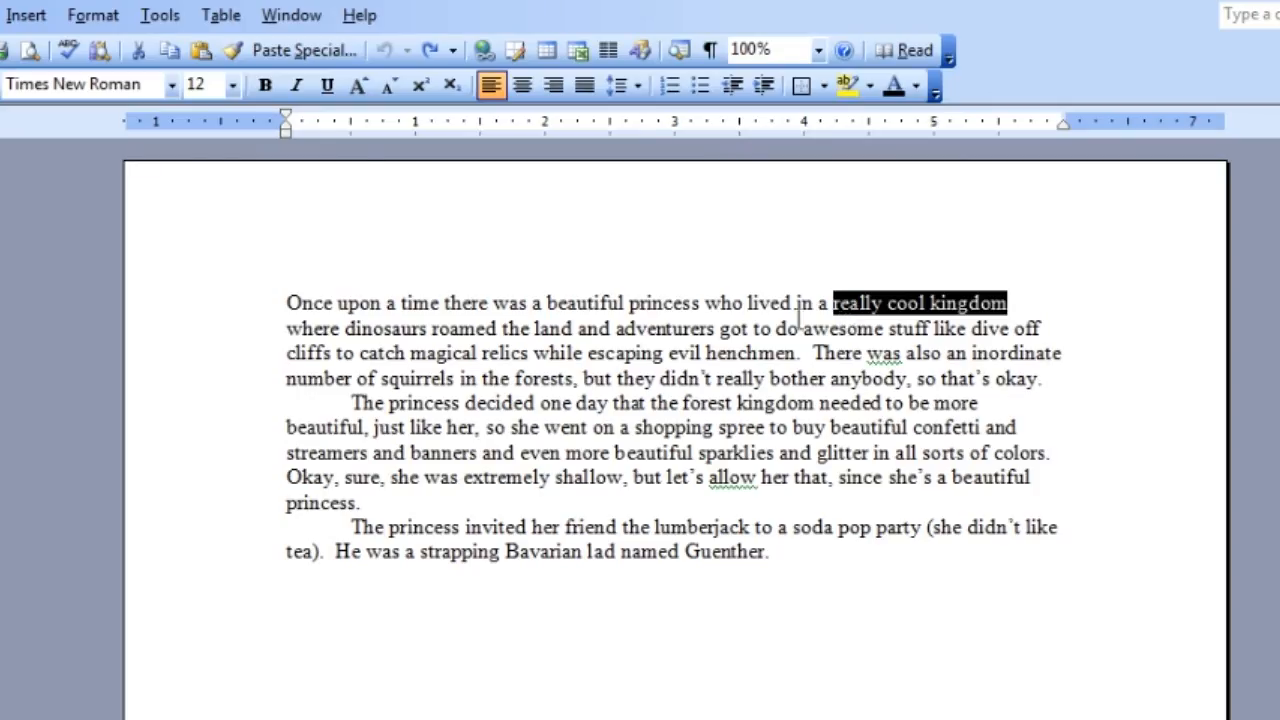
Step: Reach the Change Case options from the Format menu for 'really cool kingdom'
{"action": "left_click", "coordinate": [92, 16]}
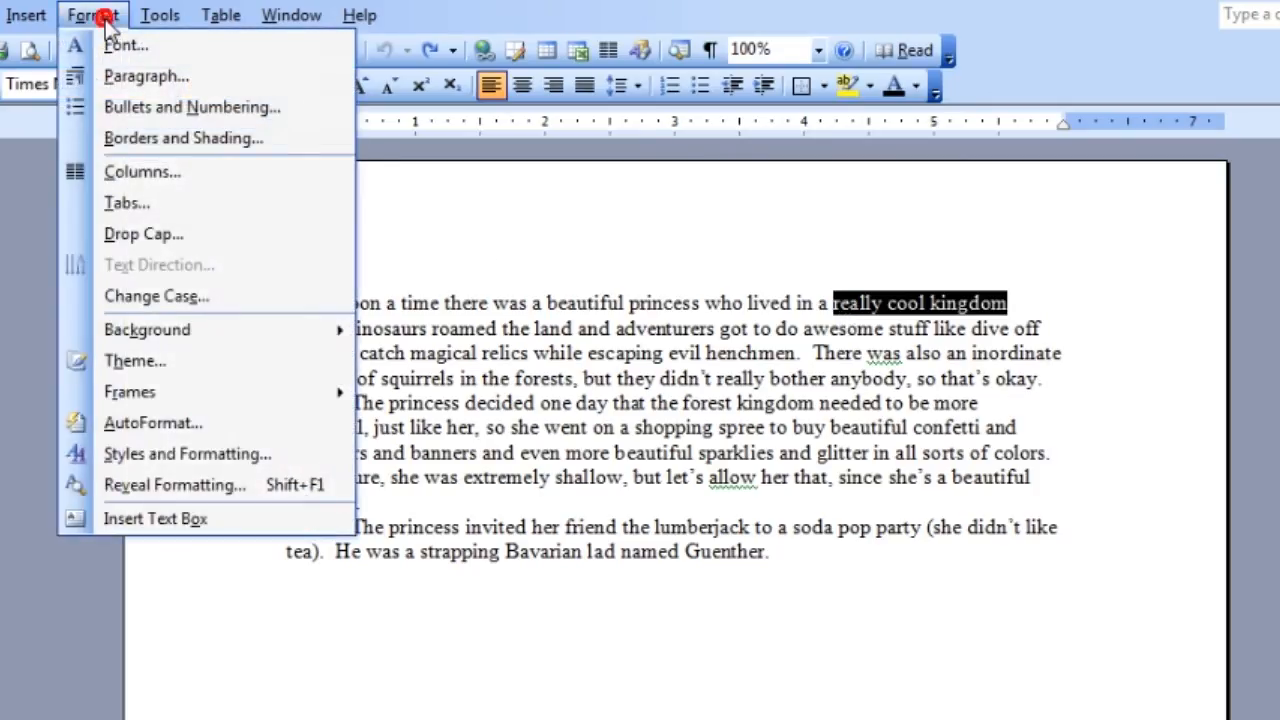
{"action": "mouse_move", "coordinate": [146, 76]}
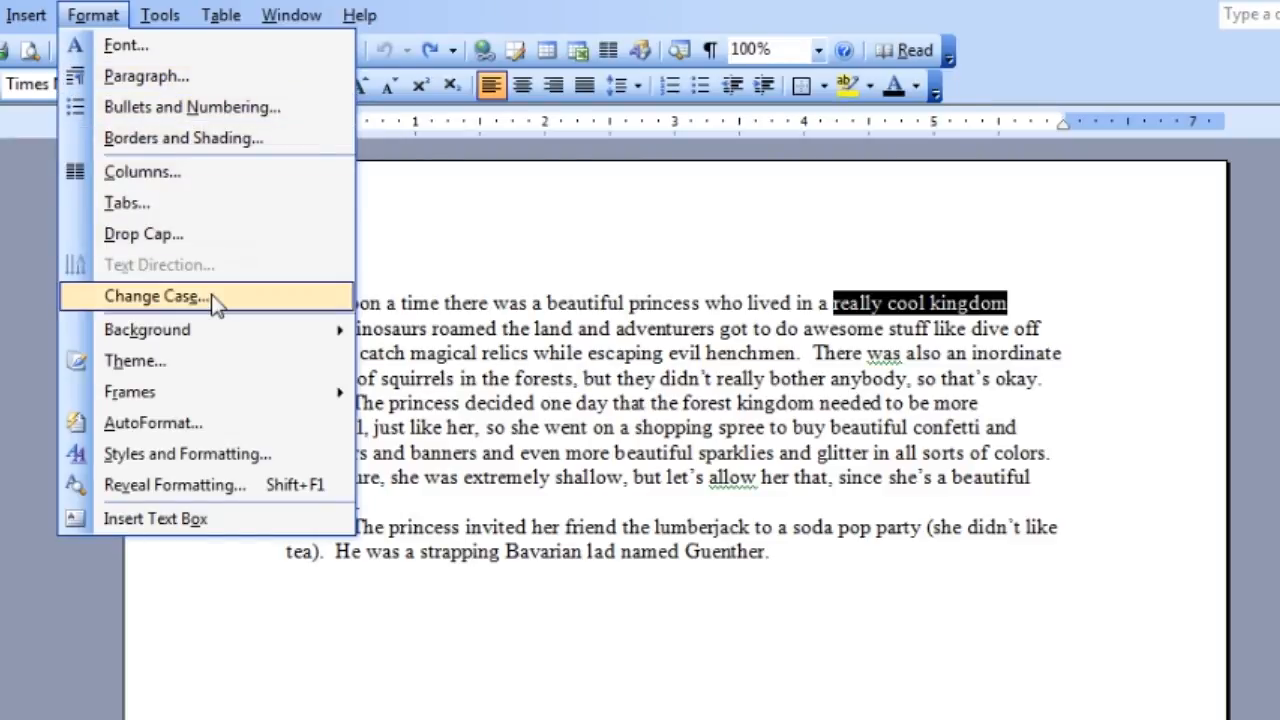
{"action": "left_click", "coordinate": [152, 296]}
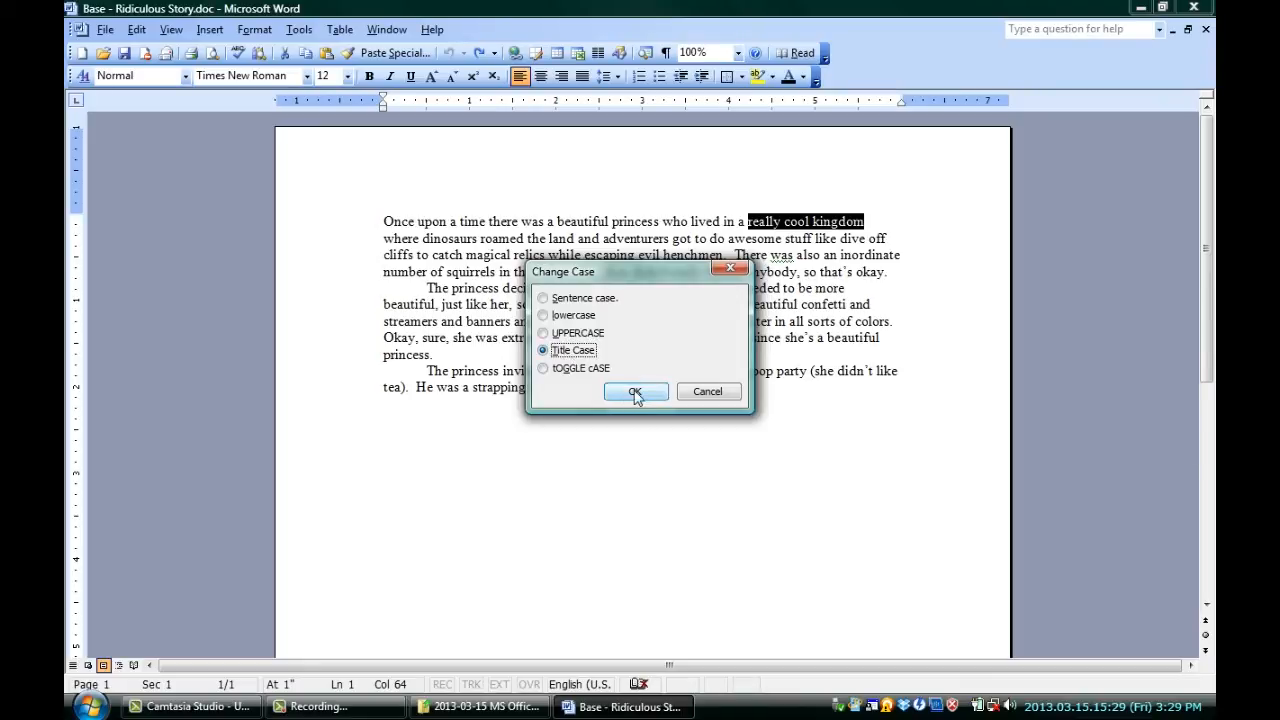
Step: Apply Title Case so the phrase reads 'Really Cool Kingdom'
{"action": "left_click", "coordinate": [636, 390]}
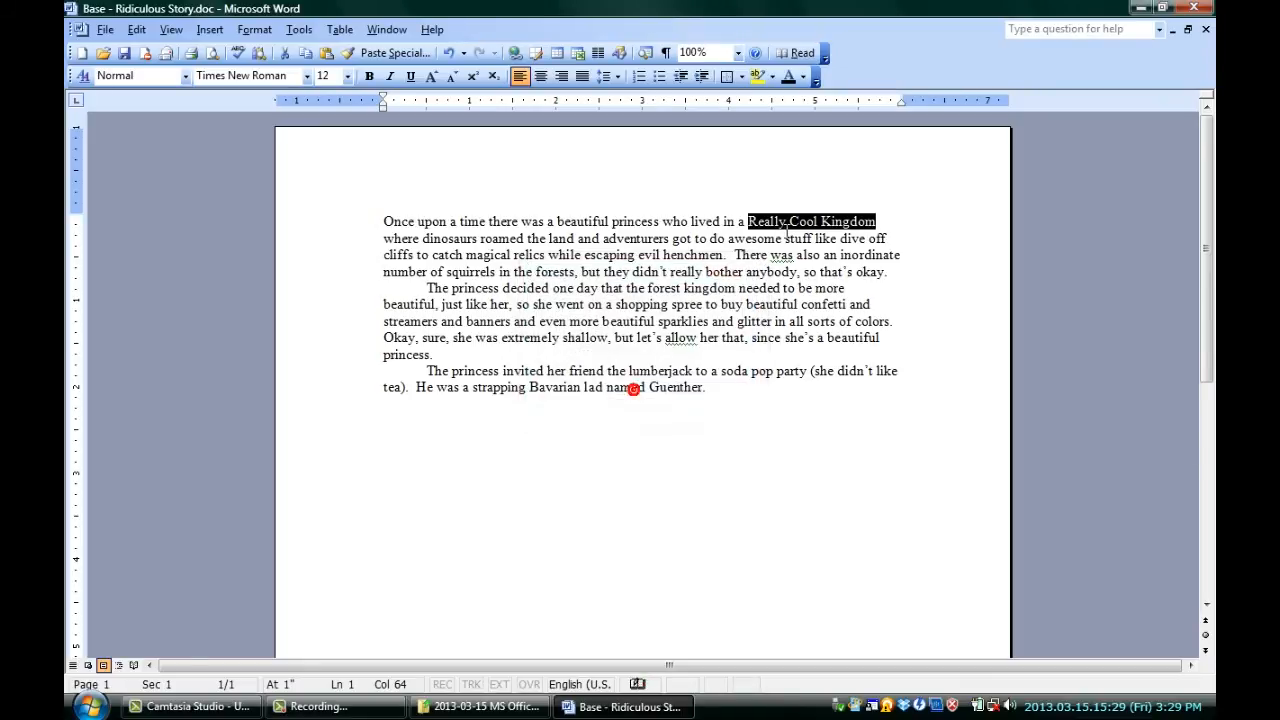